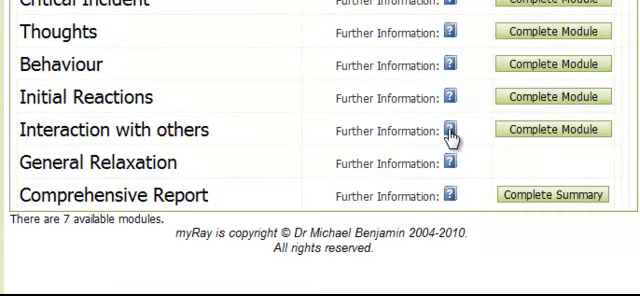
Step: View details for Interaction with others and start its module via Complete Module
click(450, 130)
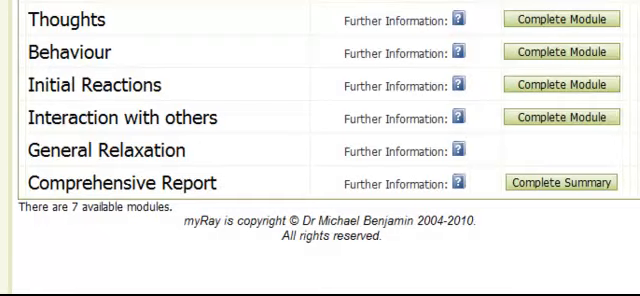
mouse_move(556, 120)
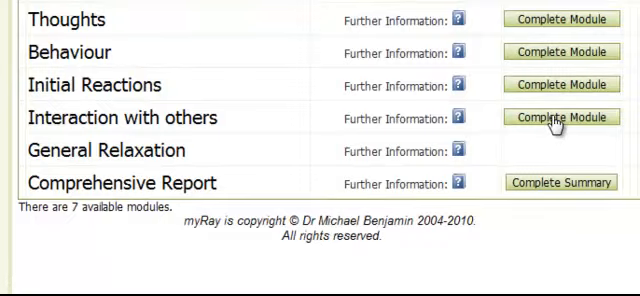
click(560, 116)
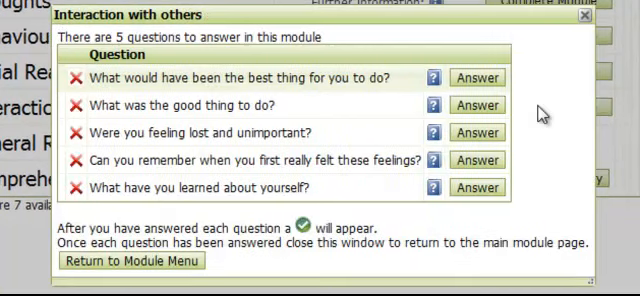
mouse_move(432, 78)
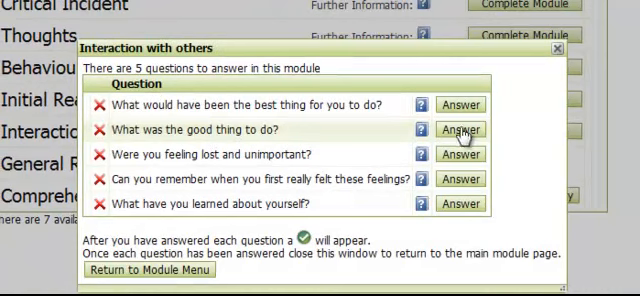
mouse_move(456, 110)
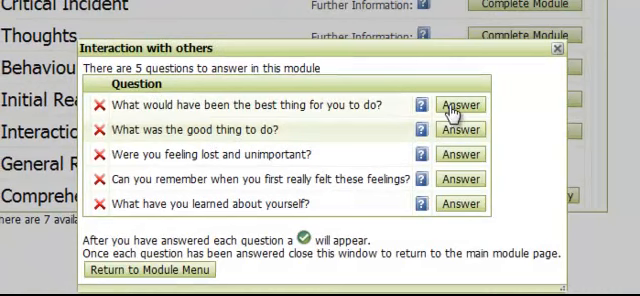
Step: Answer the first two questions with the typed responses 'sdasdsa' and 'ssdasfsaf'
click(460, 104)
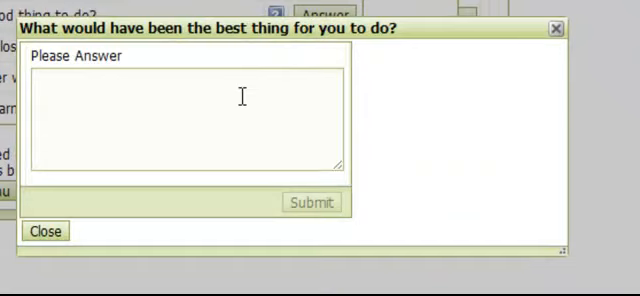
text(sdasdsa)
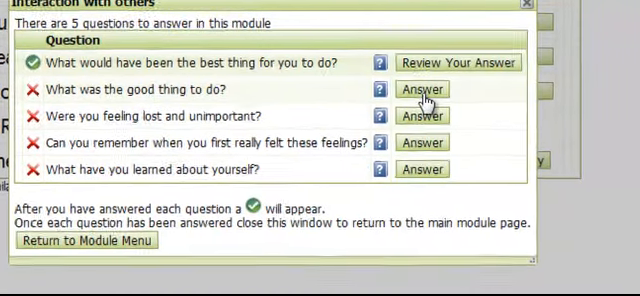
click(432, 88)
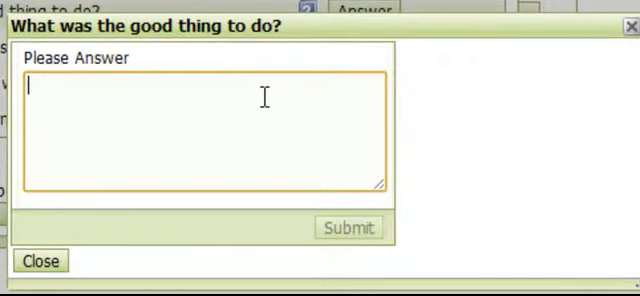
text(ssdasfsaf)
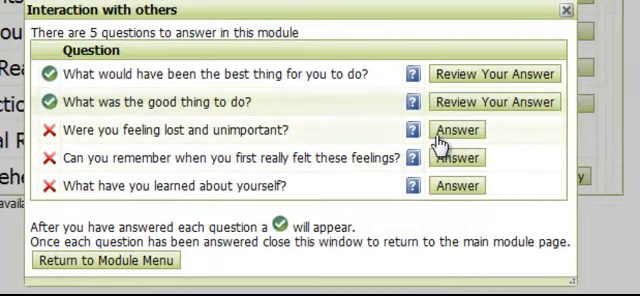
Step: Answer the third question, submit Yes for the fourth, and submit 'XZxd' for the last
click(464, 128)
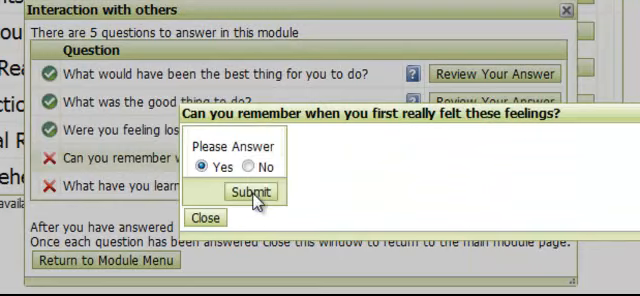
click(248, 192)
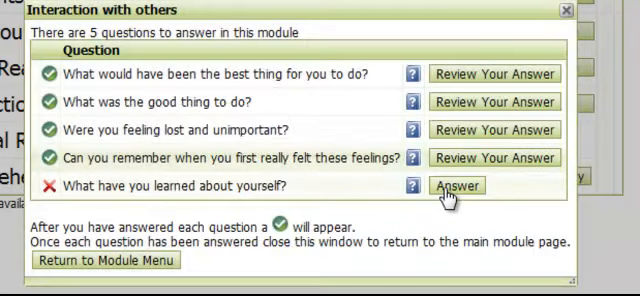
click(462, 186)
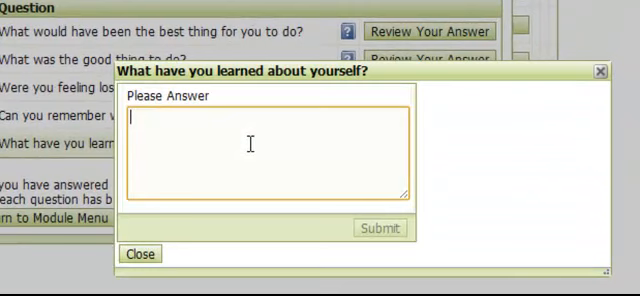
text(XZxdasdqw)
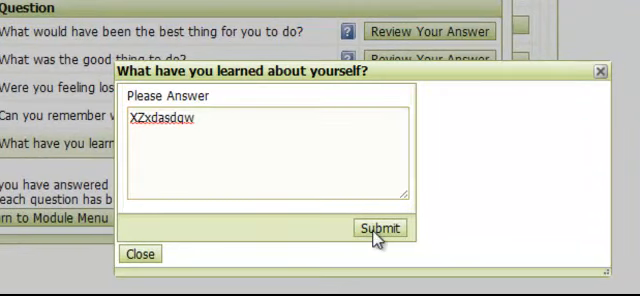
click(380, 228)
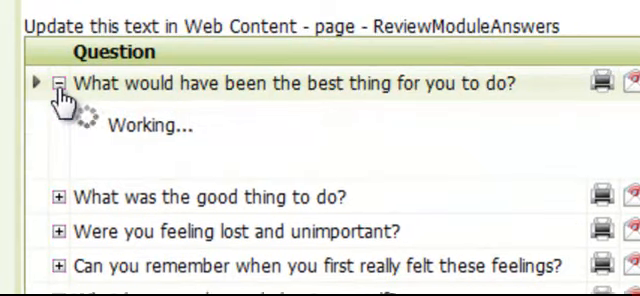
Step: Collapse the first question's answers and expand the dated earlier answers for 'What was the good thing to do?'
click(64, 84)
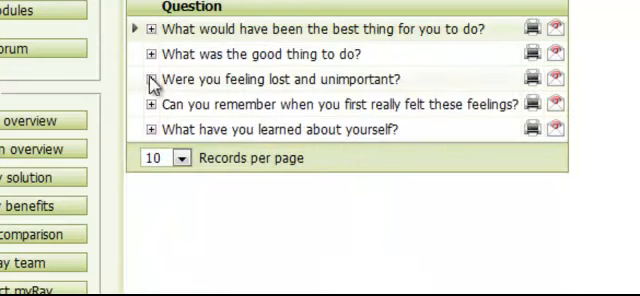
click(156, 56)
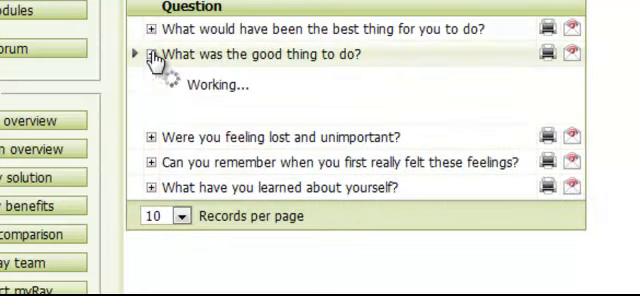
click(152, 54)
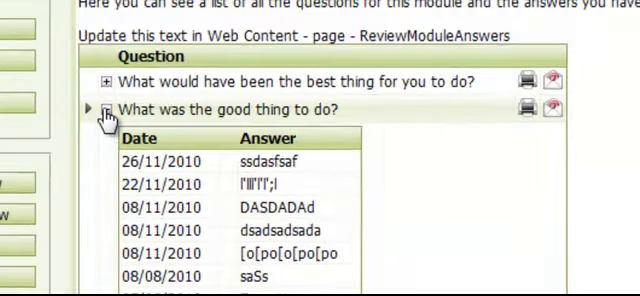
click(104, 112)
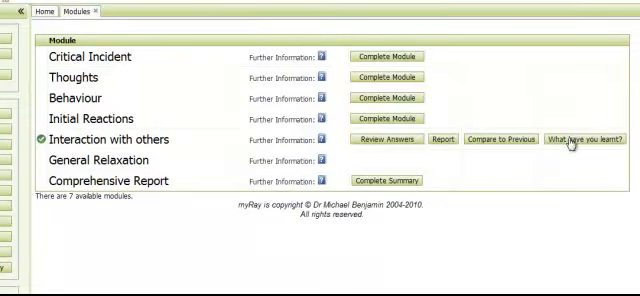
Step: Return to the Modules tab showing Interaction with others completed with Review Answers, Report and Compare
click(388, 140)
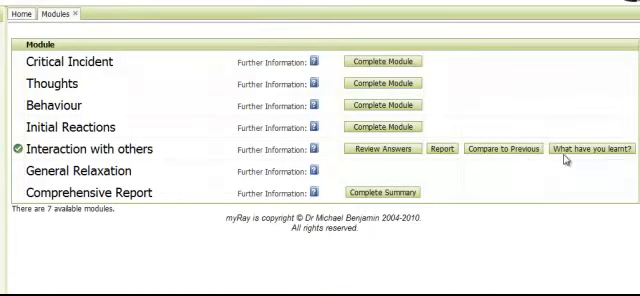
mouse_move(30, 168)
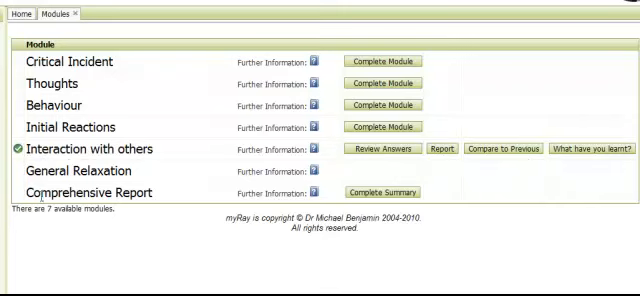
mouse_move(456, 196)
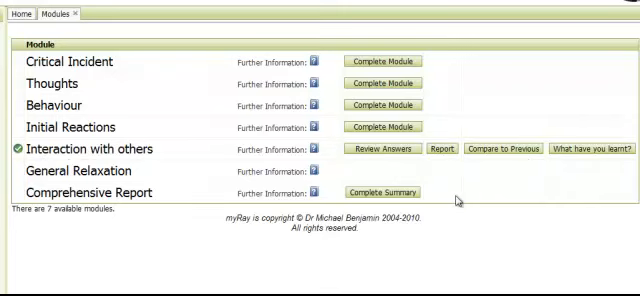